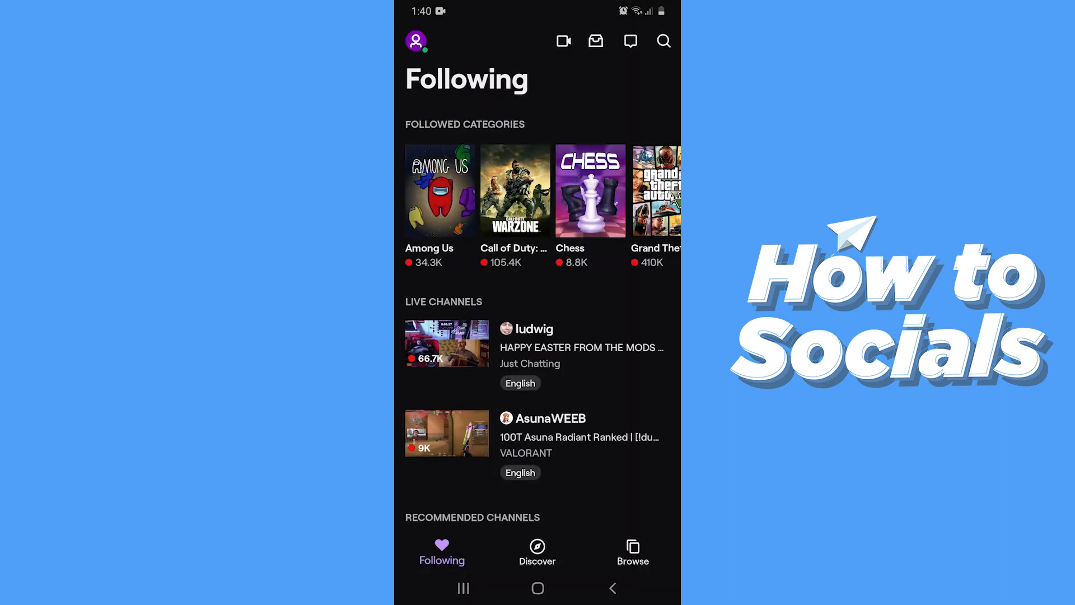
Reach the Account settings page through the profile avatar menu's Settings
left_click(416, 41)
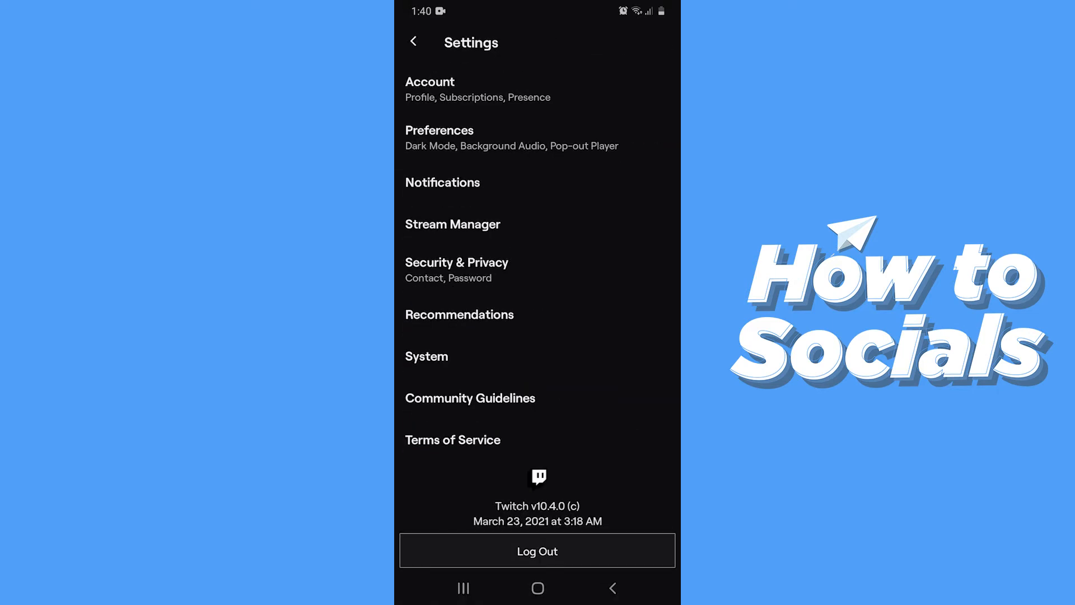
left_click(430, 82)
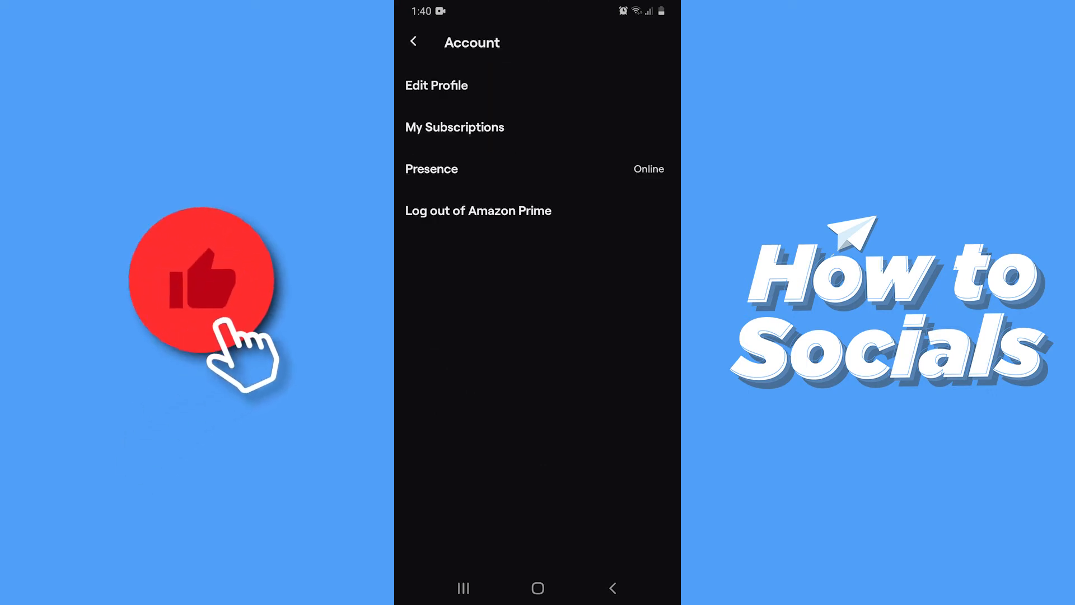
Turn off Share my activity in Presence settings, leaving status Online
left_click(431, 168)
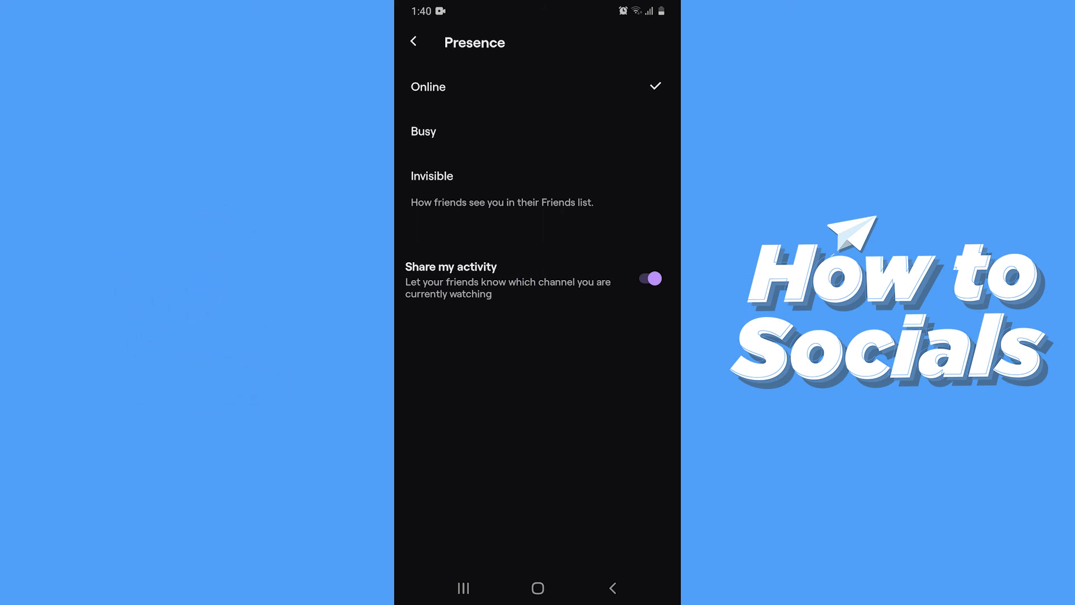
left_click(649, 278)
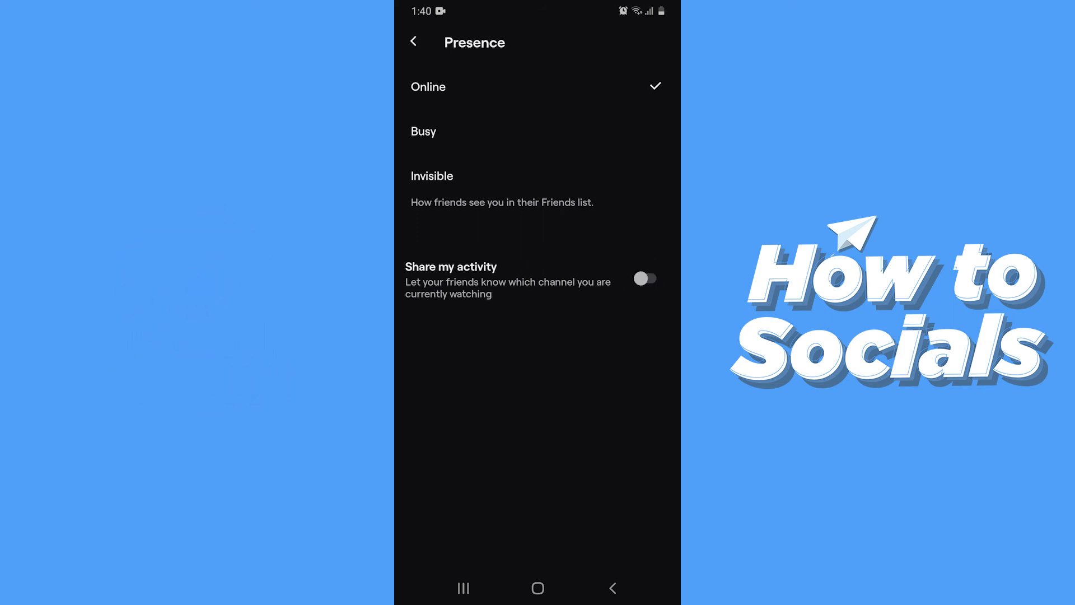